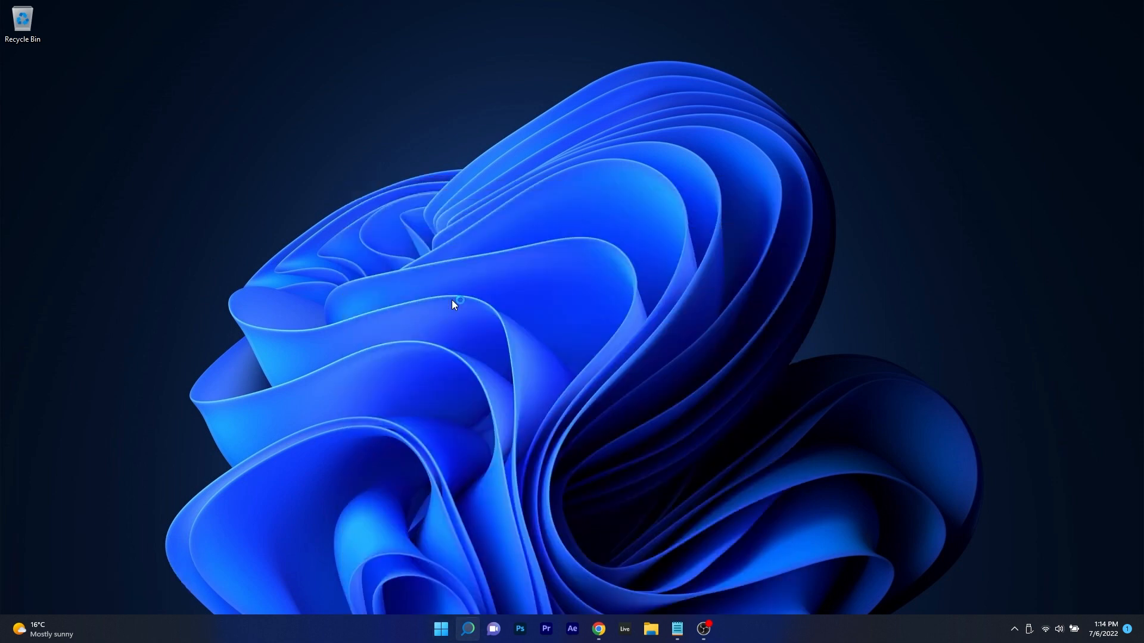
Step: Uncheck the Base video boot option in msconfig and confirm, raising the restart notice
click(714, 627)
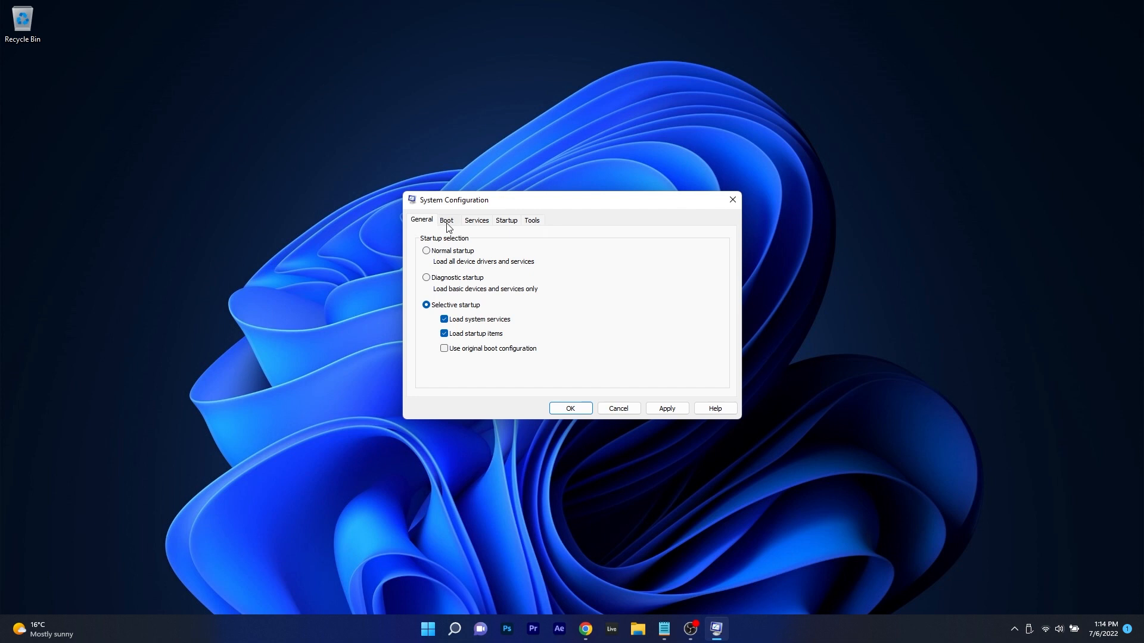
click(445, 219)
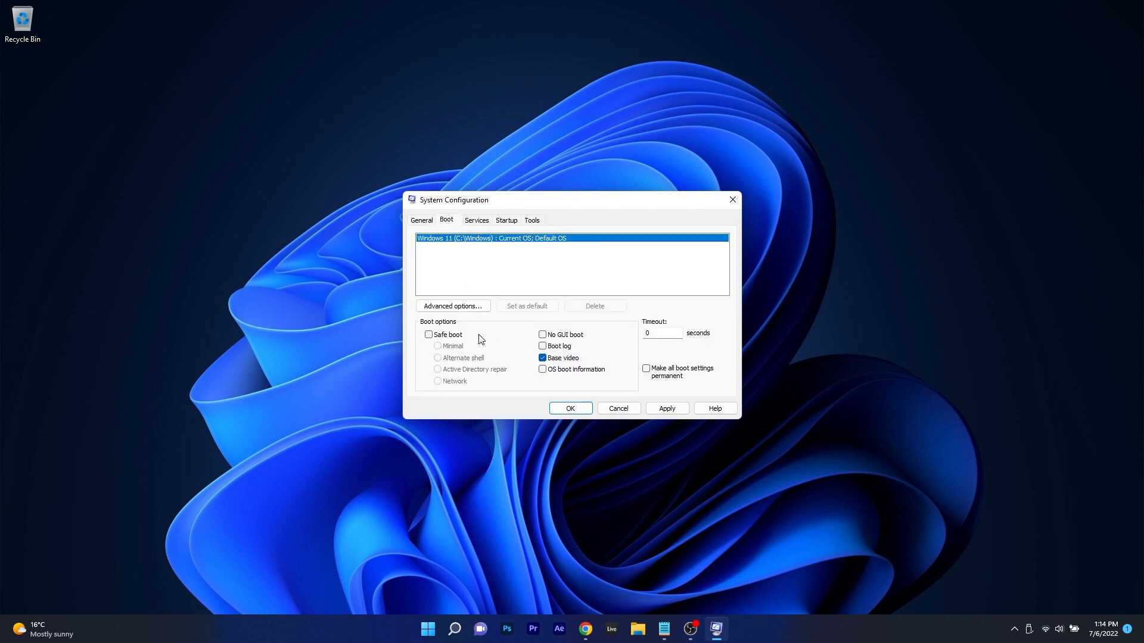
mouse_move(532, 365)
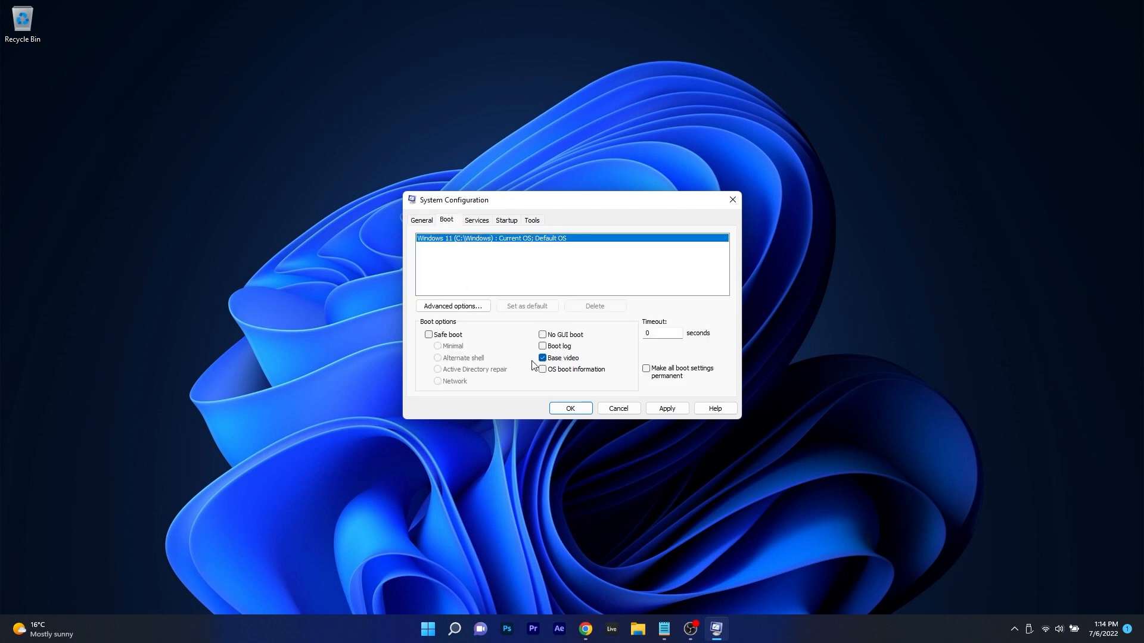
click(542, 357)
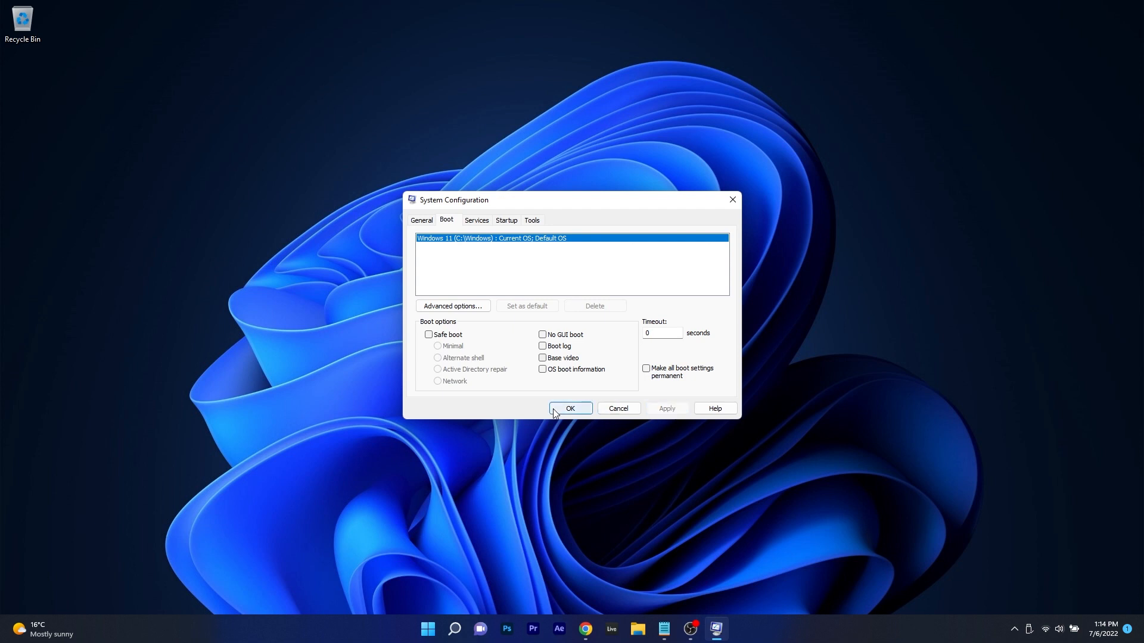
click(569, 407)
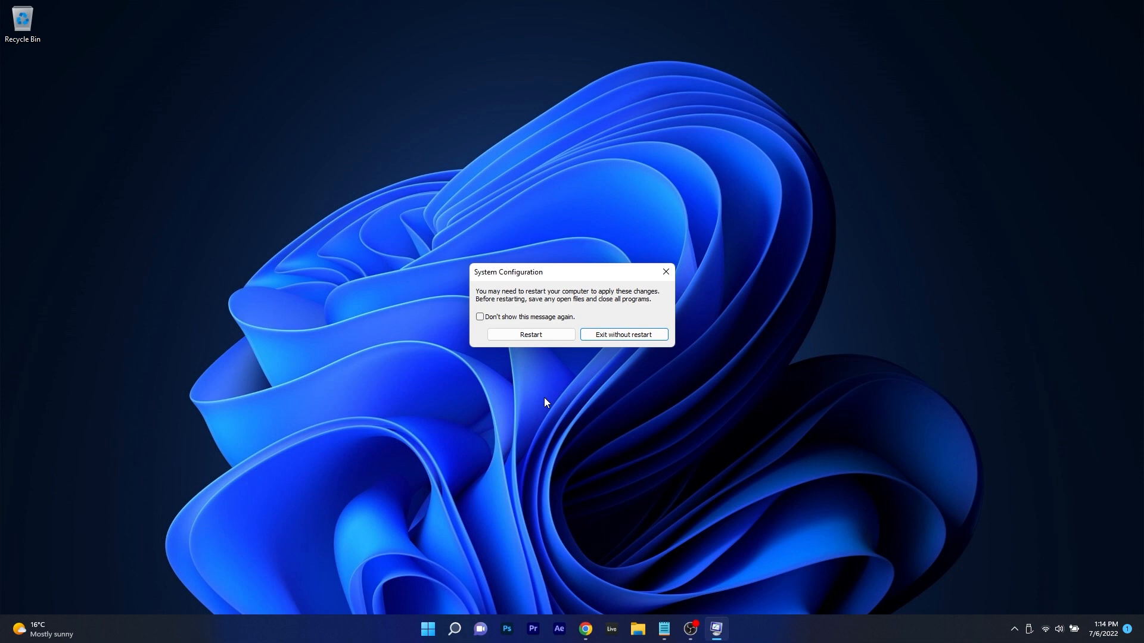
mouse_move(530, 347)
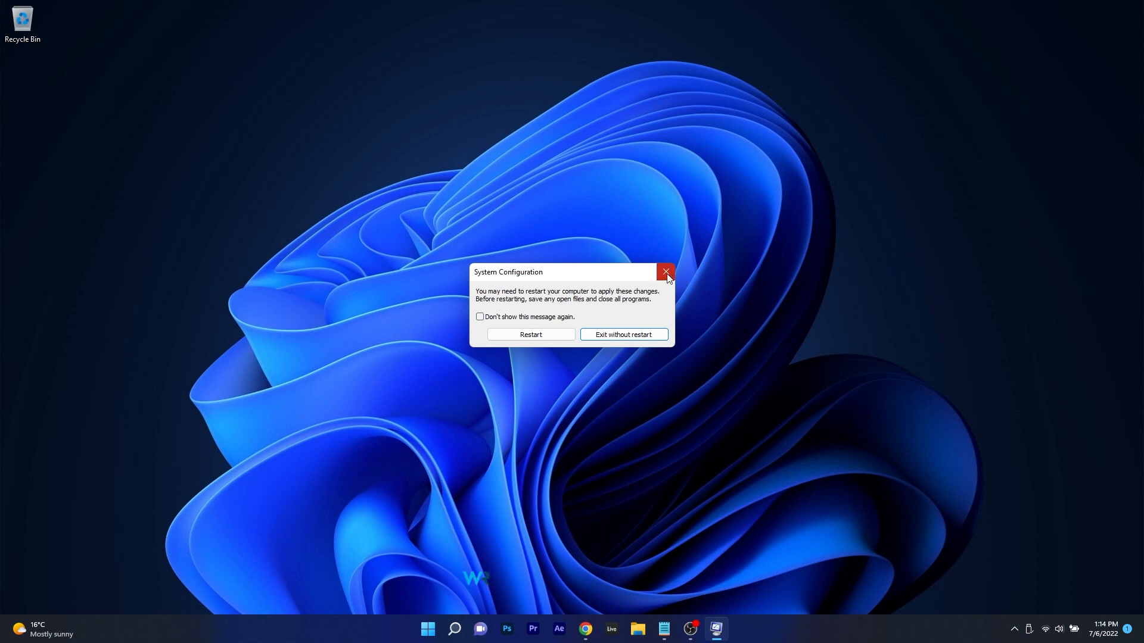
Step: Dismiss the restart notice, reopen msconfig and stop startup items from loading
click(622, 334)
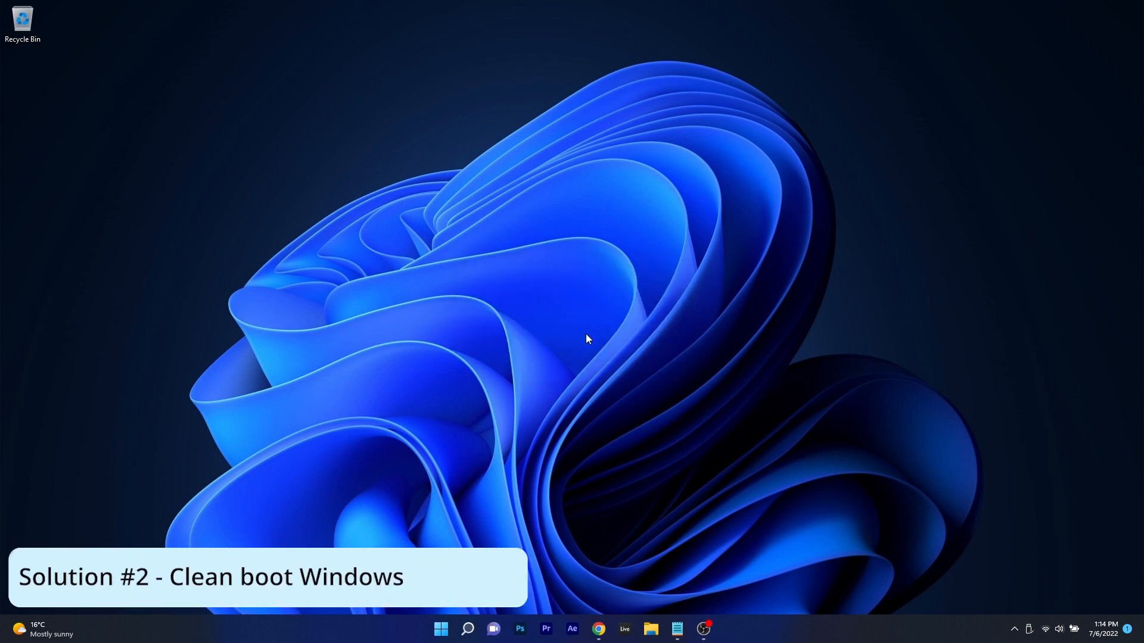
mouse_move(465, 546)
text(msconfig)
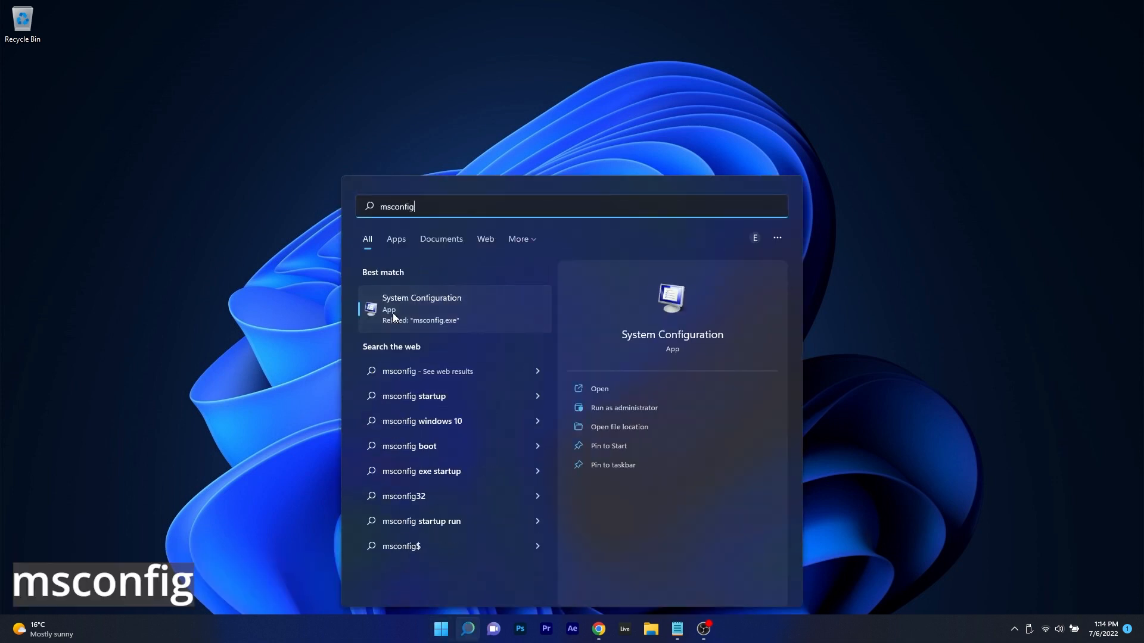
click(421, 308)
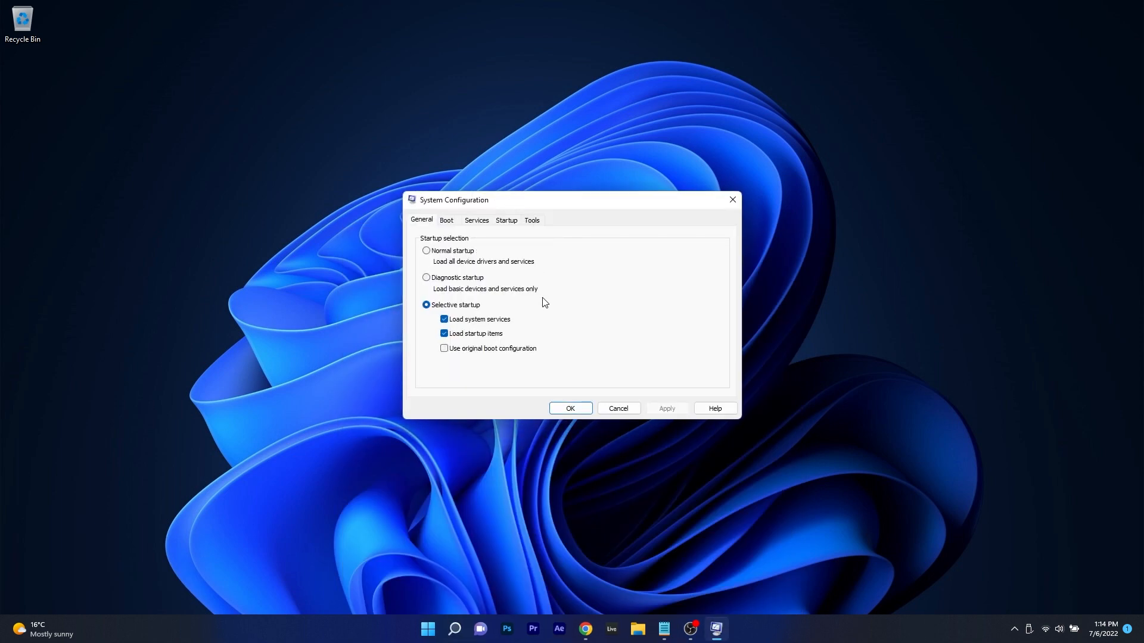
mouse_move(426, 307)
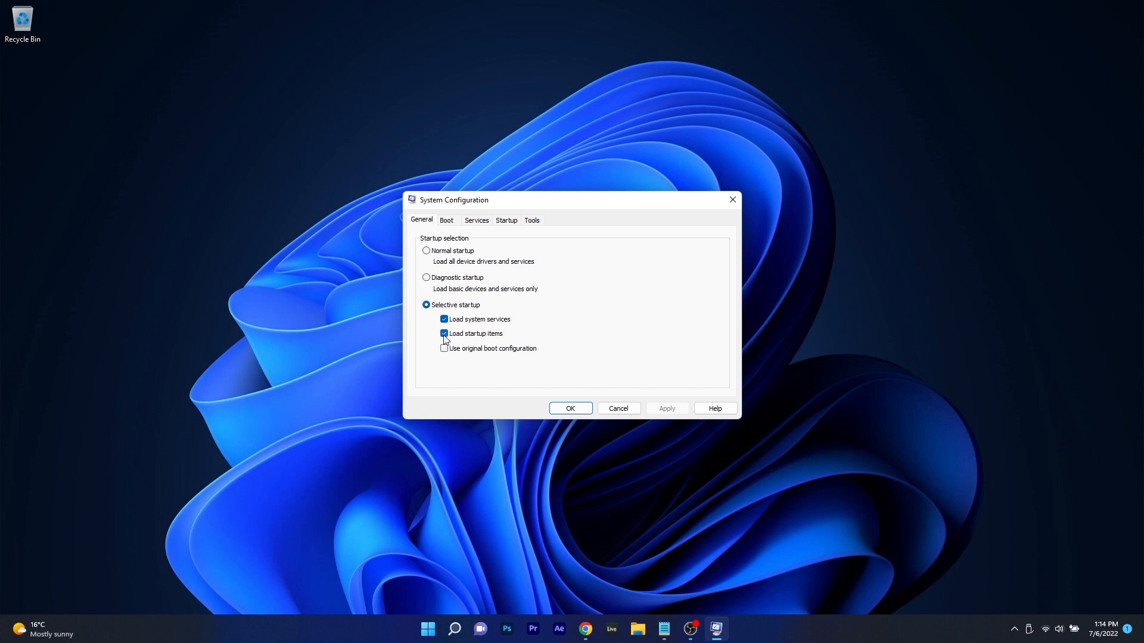
click(443, 333)
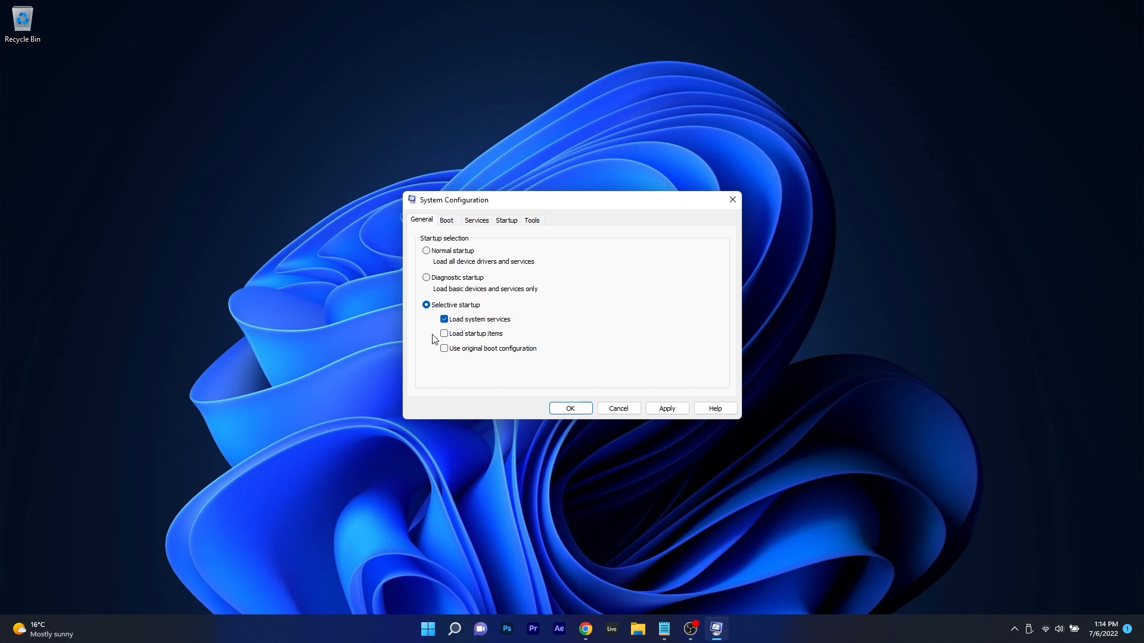
mouse_move(520, 325)
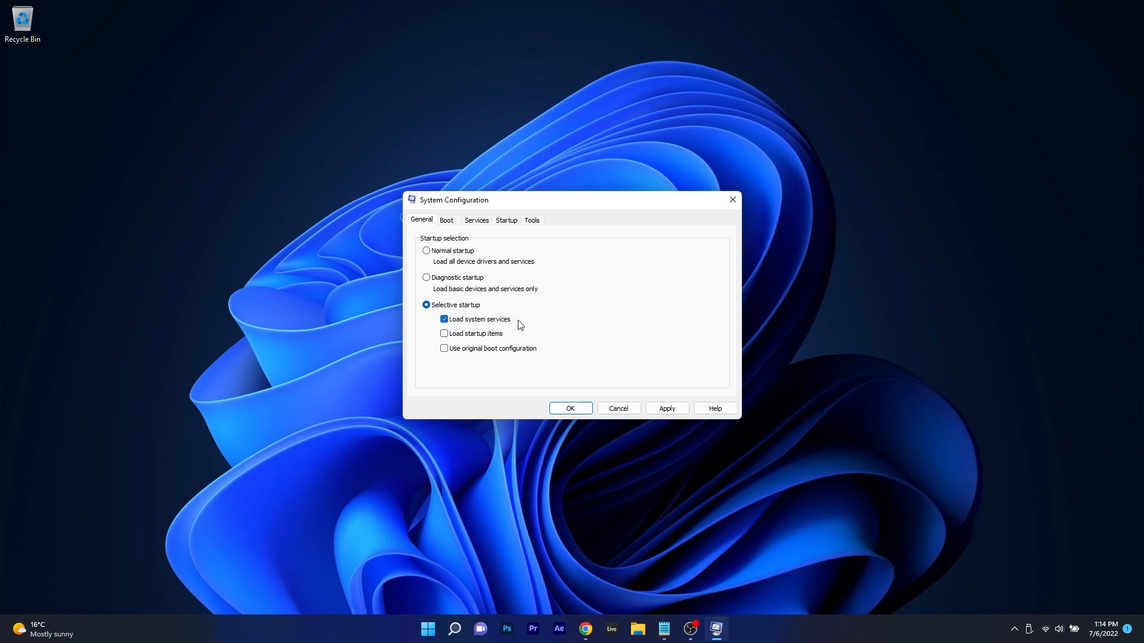
click(443, 319)
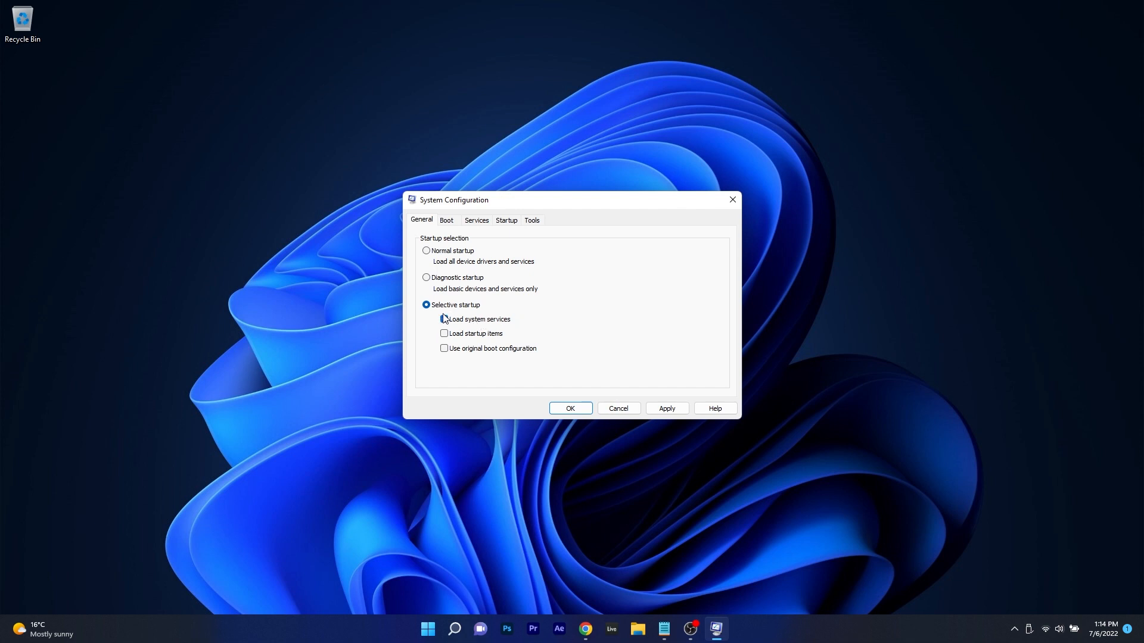
Step: Hide Microsoft services, disable all remaining third-party services and close msconfig
click(476, 219)
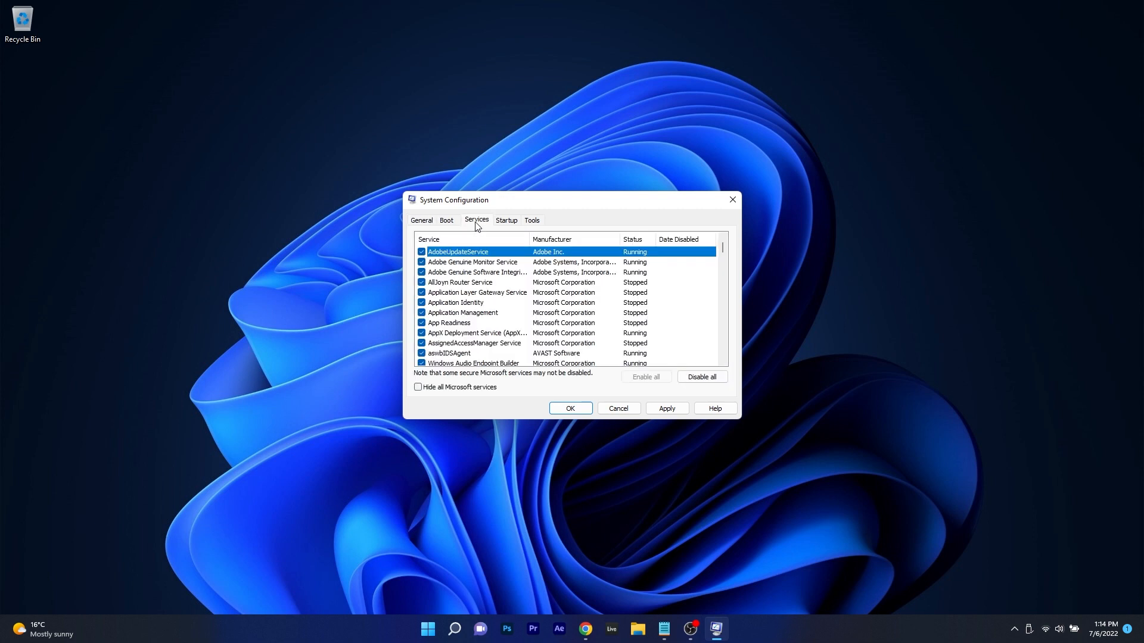
mouse_move(418, 388)
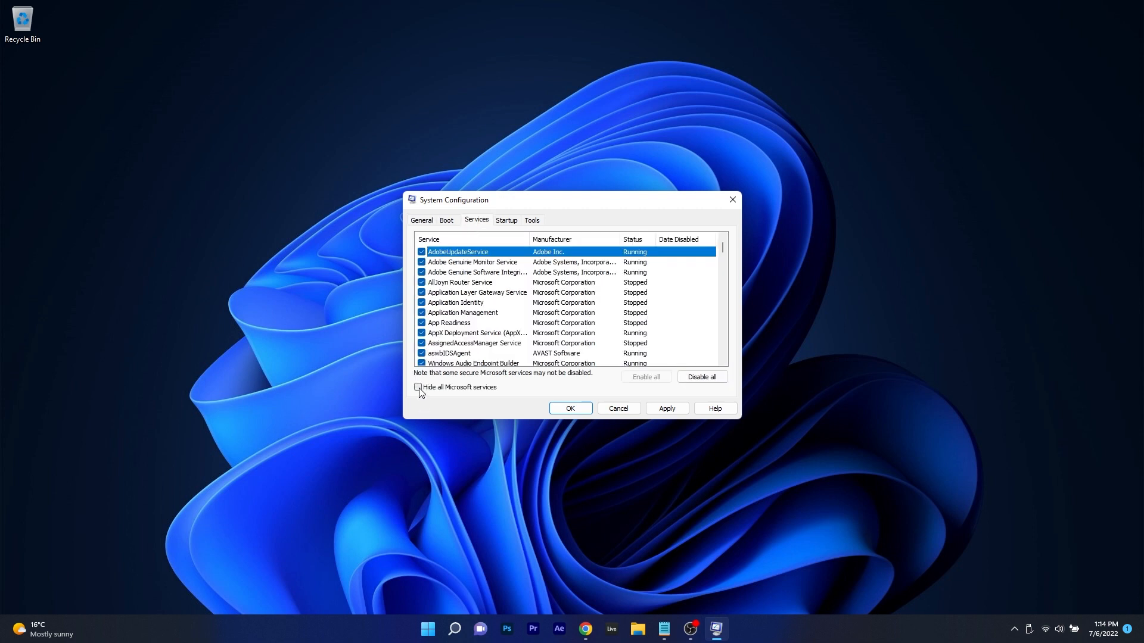
click(418, 386)
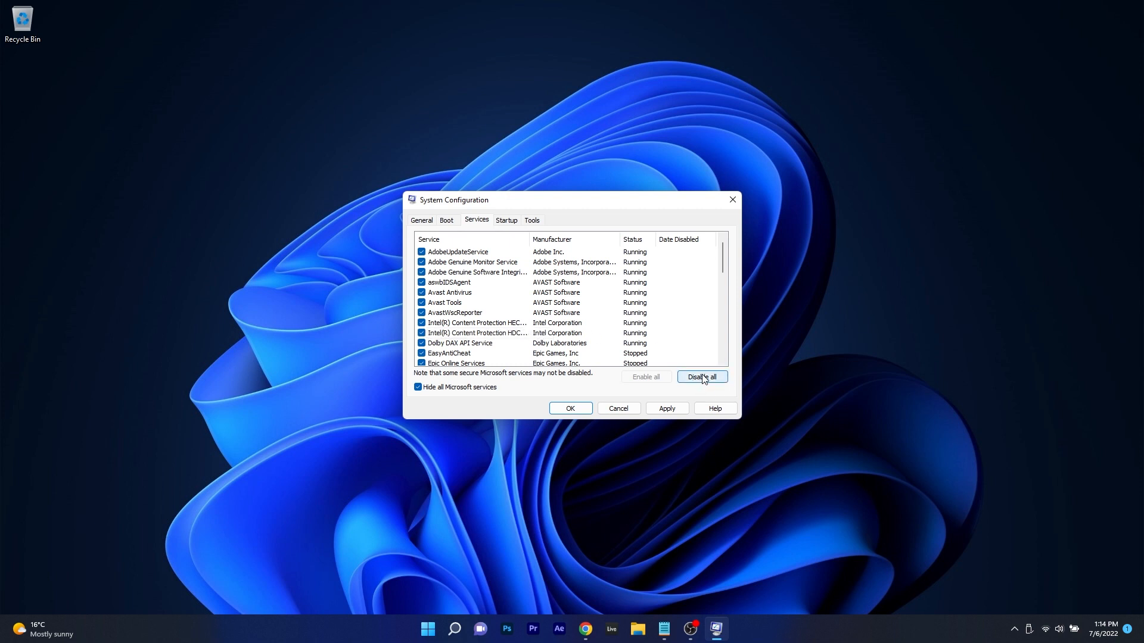
click(699, 377)
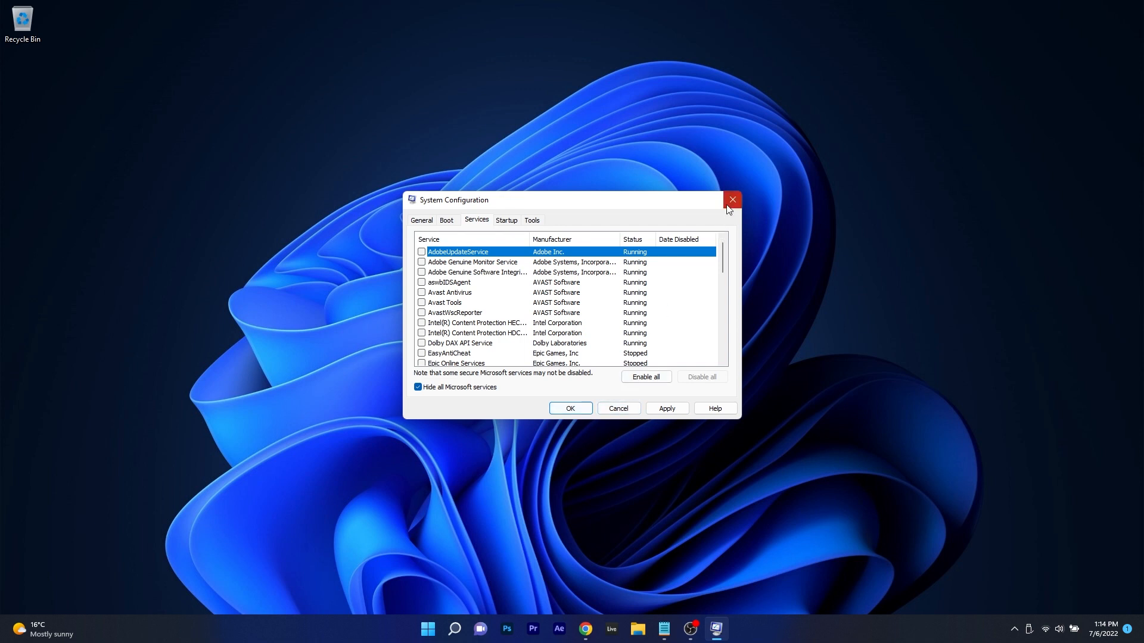
click(732, 201)
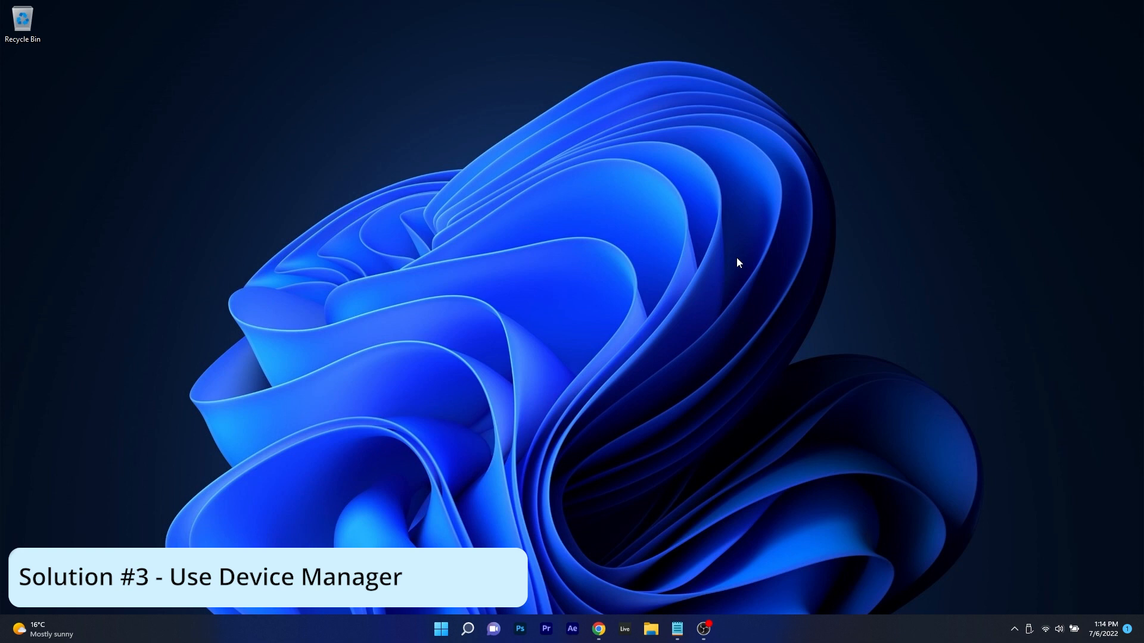
mouse_move(734, 262)
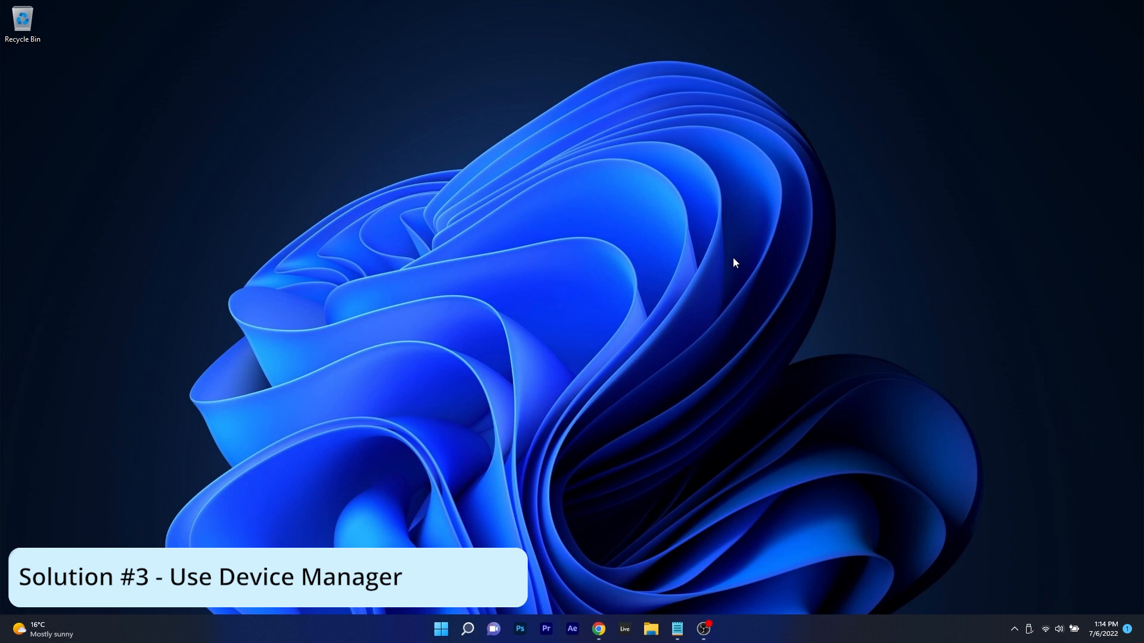
Step: Launch Device Manager from the quick links and bring up actions for Intel(R) UHD Graphics
right_click(440, 628)
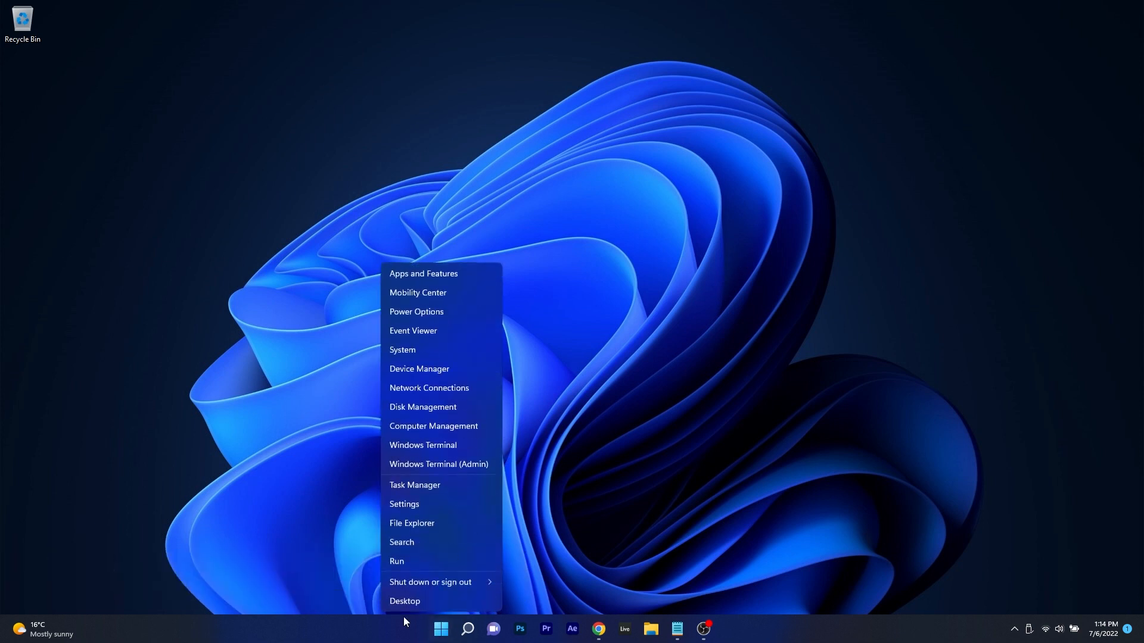
mouse_move(466, 371)
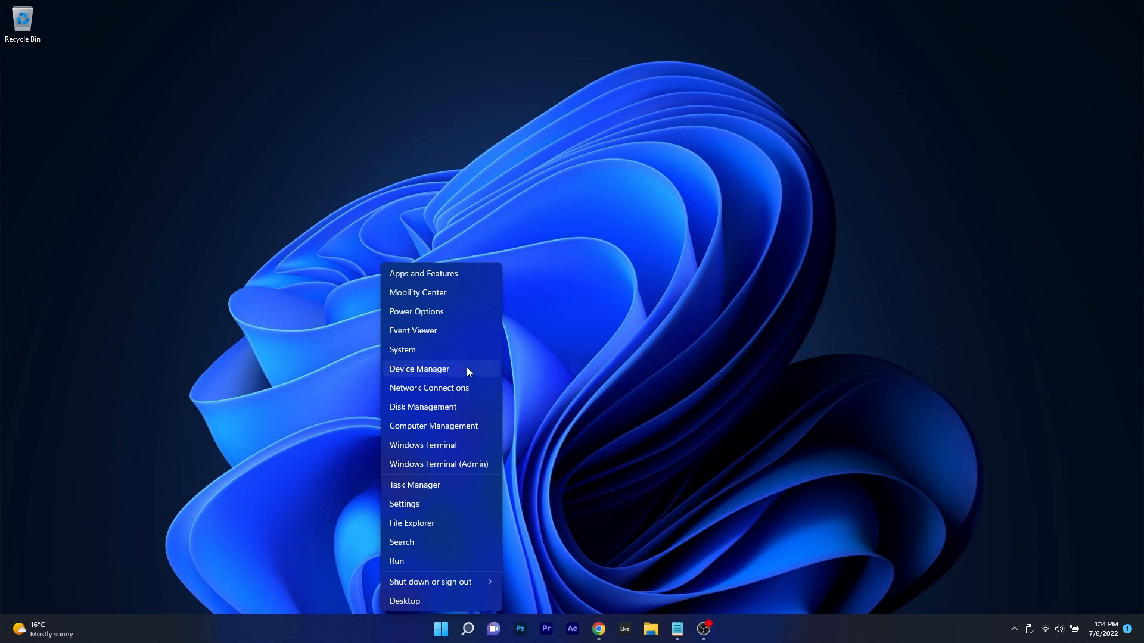
click(418, 368)
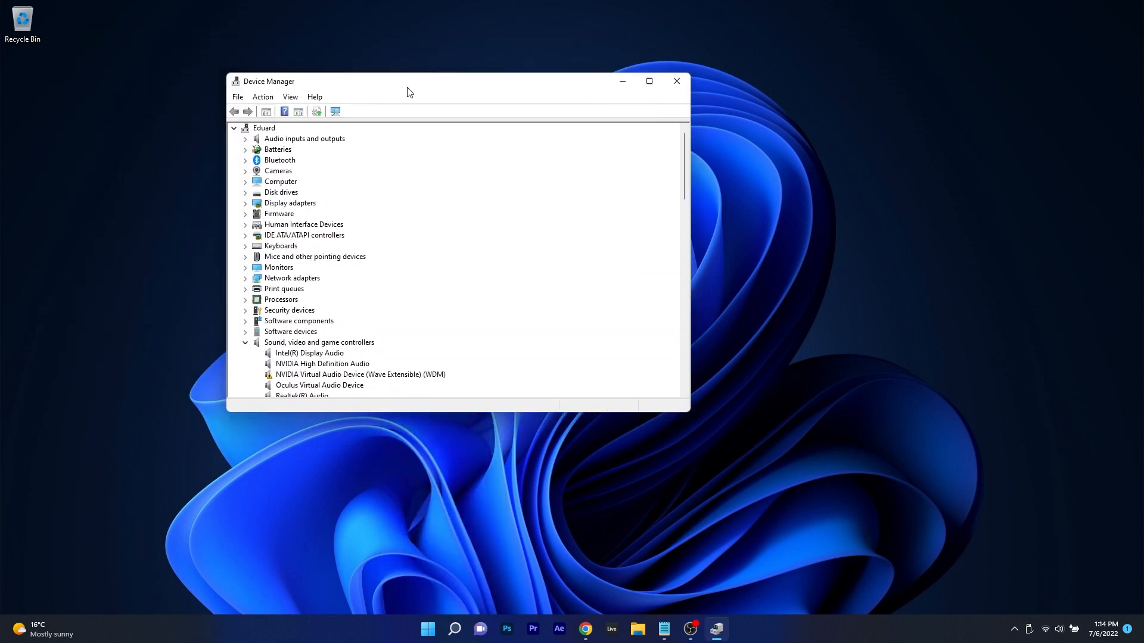
drag(409, 81, 539, 118)
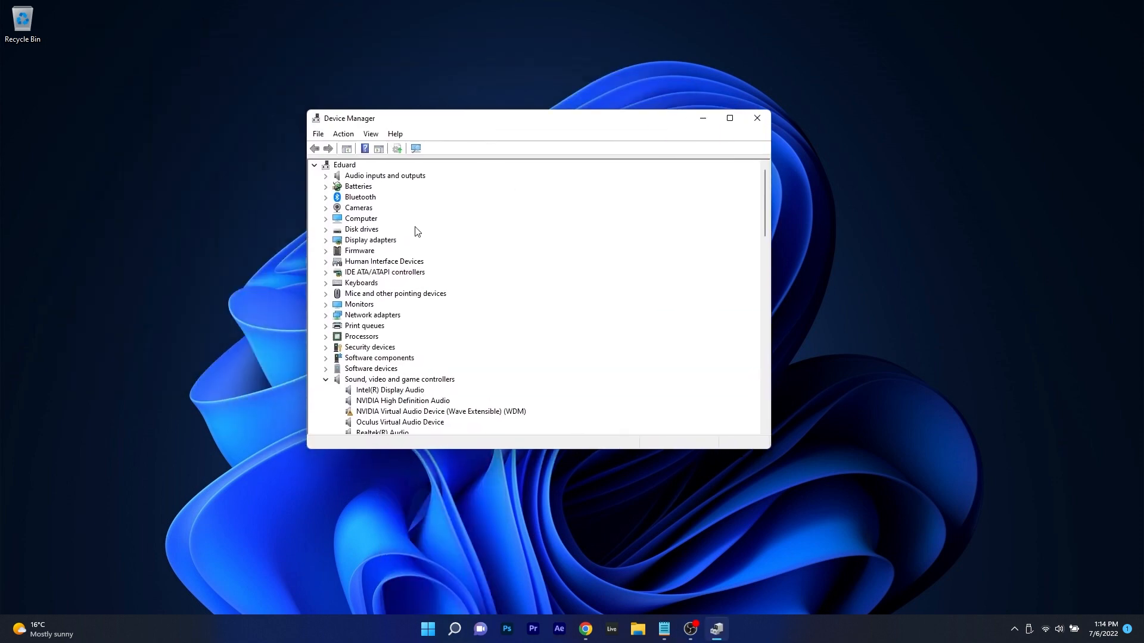
click(326, 239)
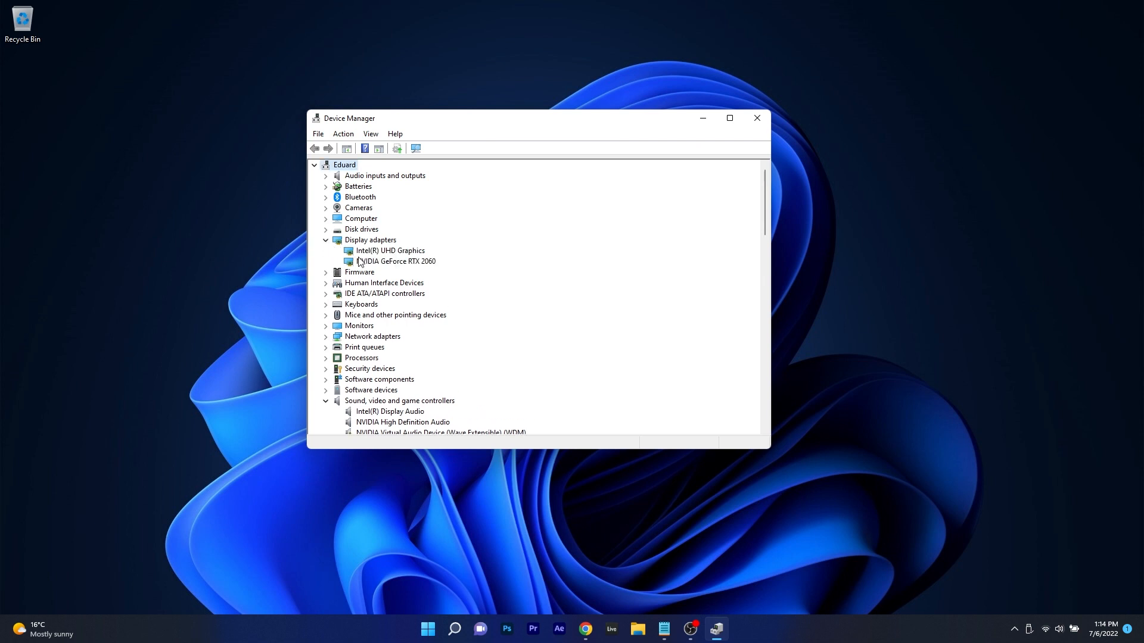
right_click(389, 250)
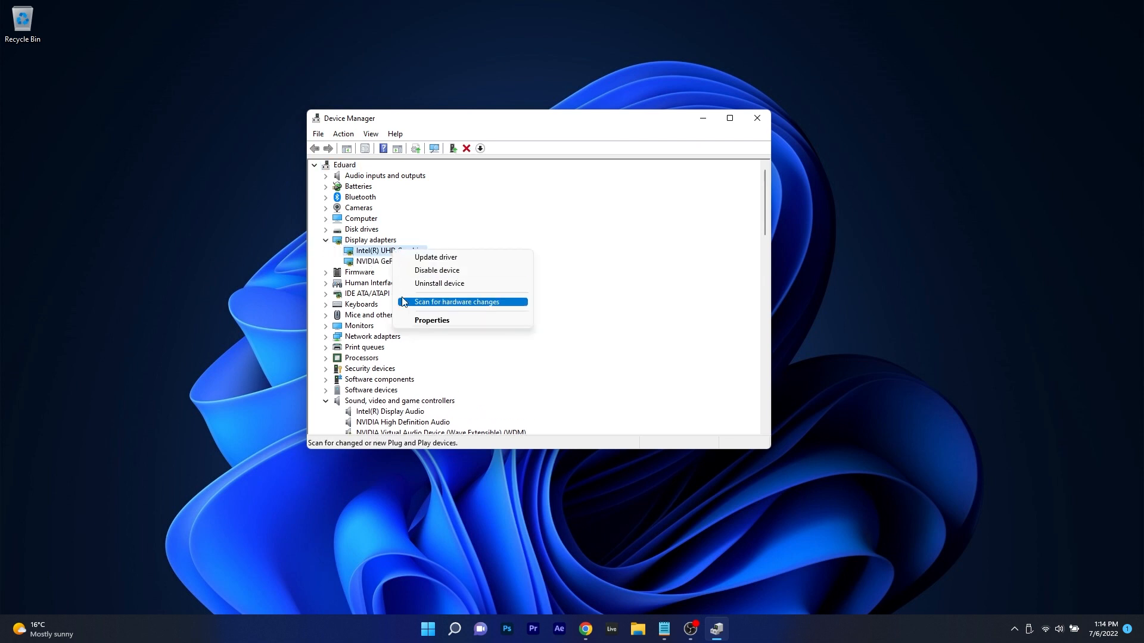
Step: View the Intel UHD Graphics driver details and have Windows search automatically for an update
click(431, 319)
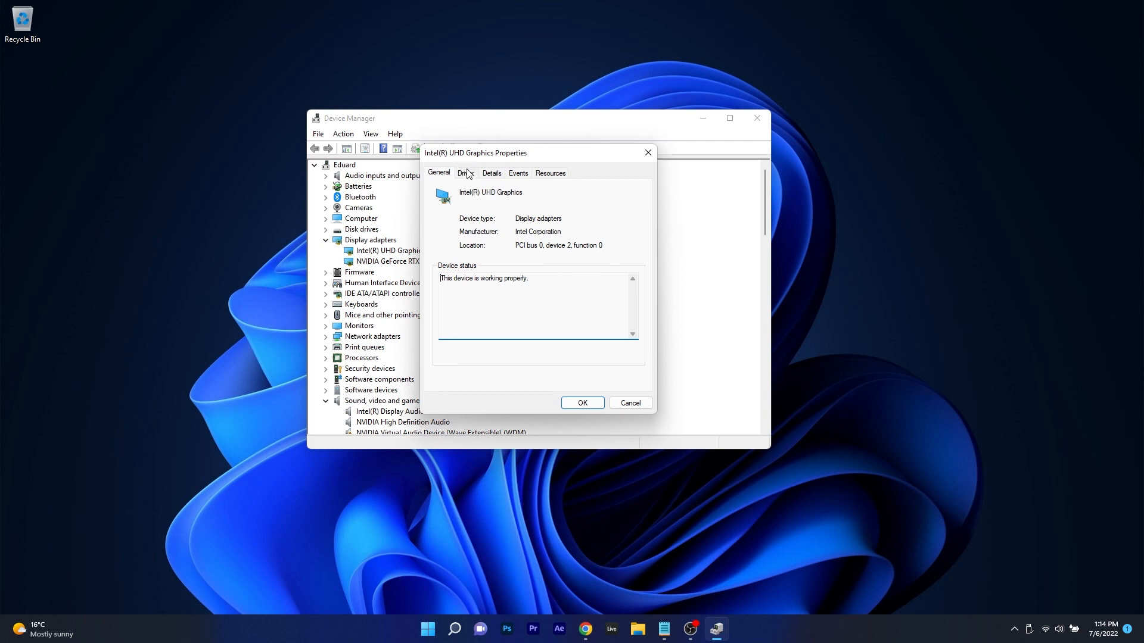
click(465, 173)
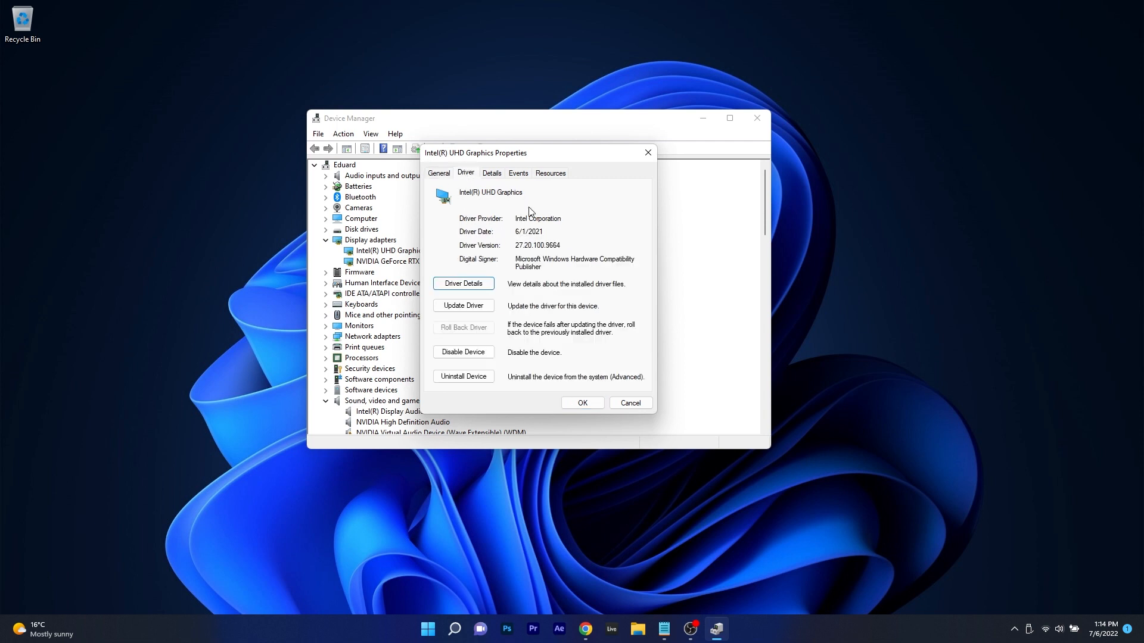
mouse_move(515, 267)
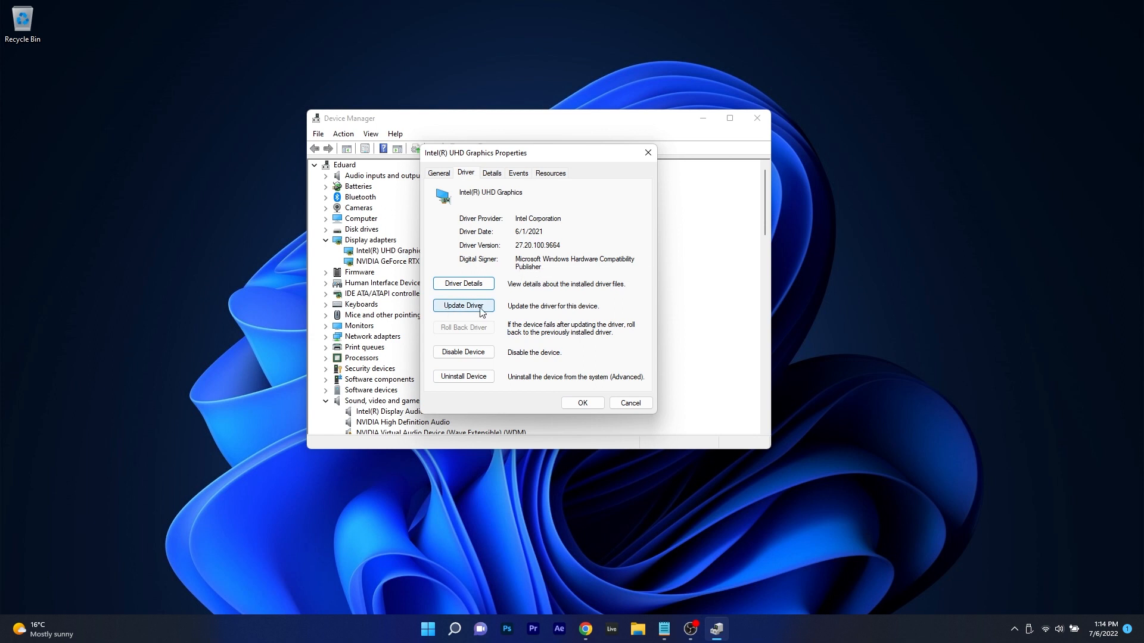
mouse_move(467, 313)
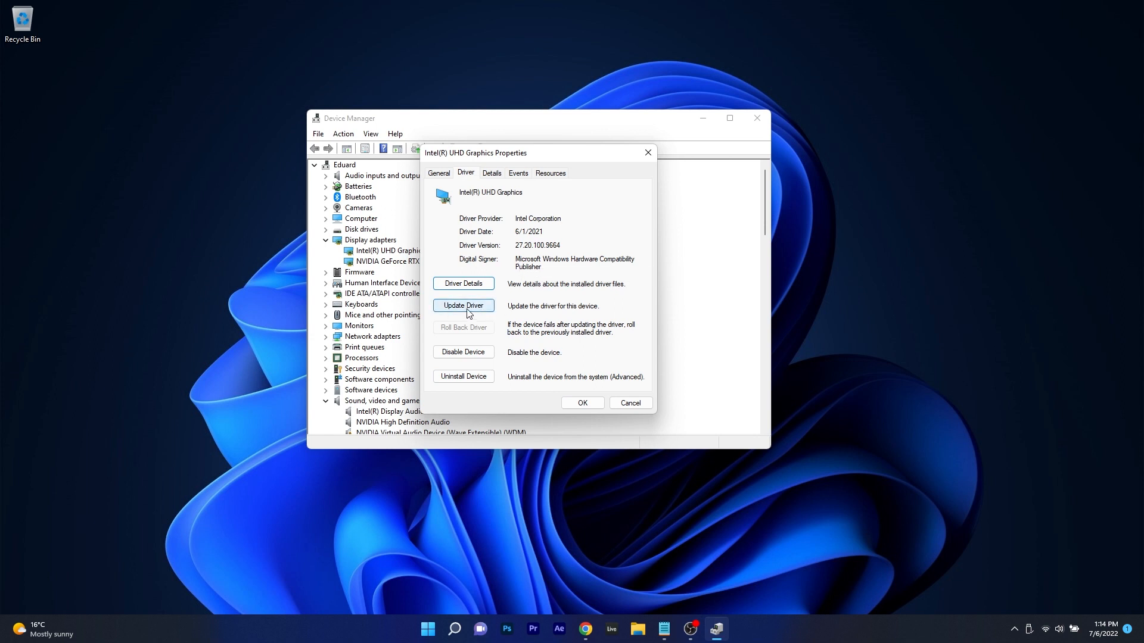
click(462, 305)
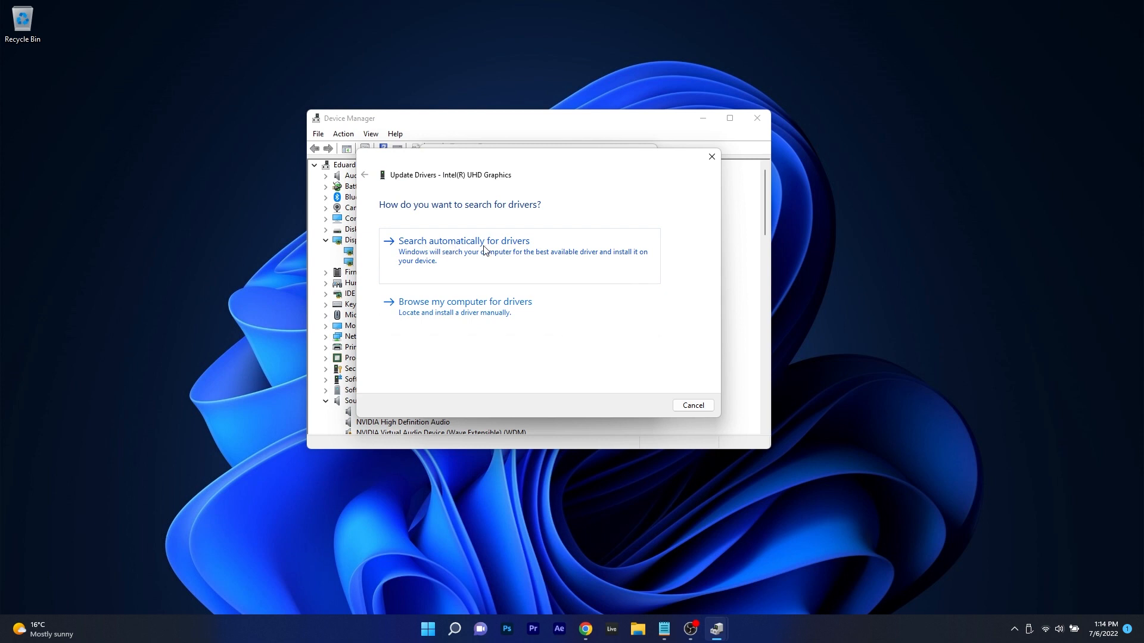
click(462, 240)
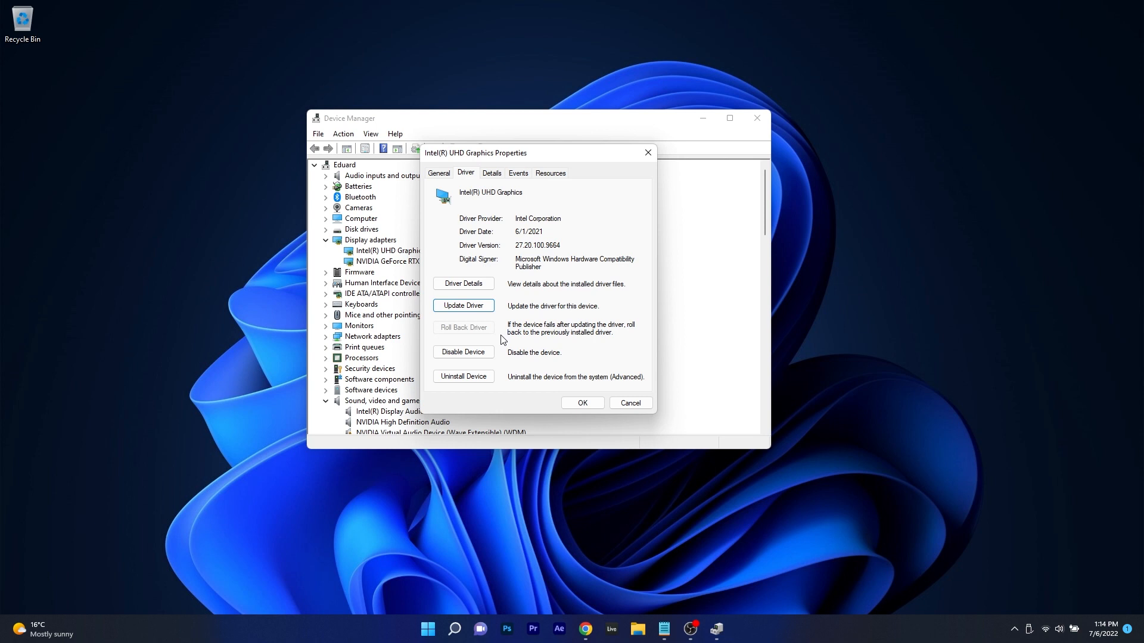
mouse_move(463, 376)
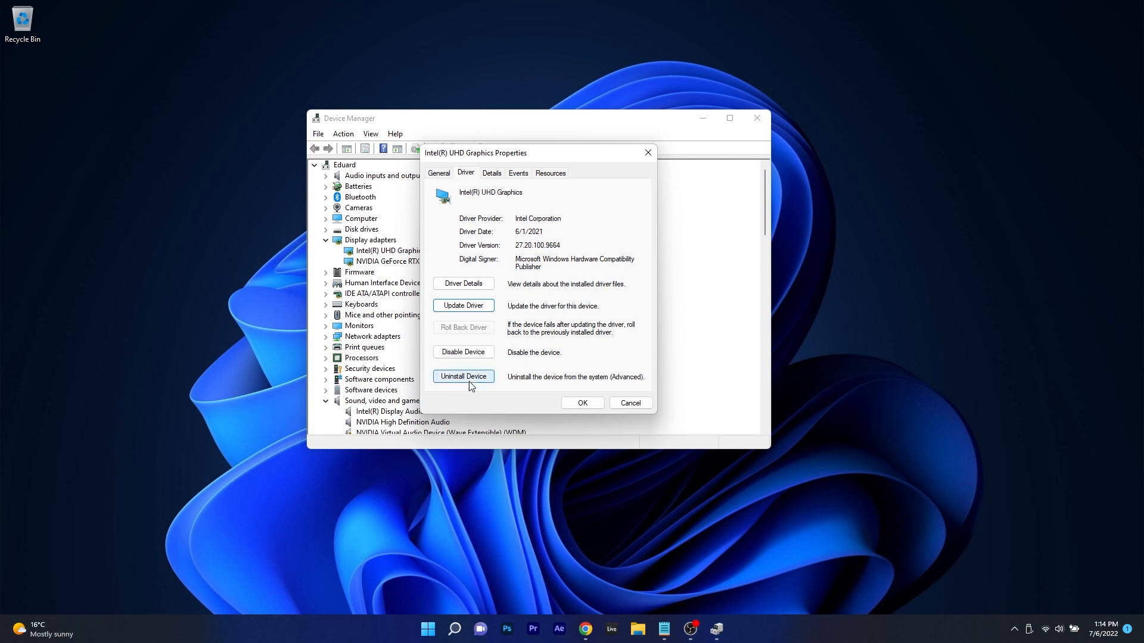
Step: Start uninstalling Intel UHD Graphics with driver removal ticked
click(464, 377)
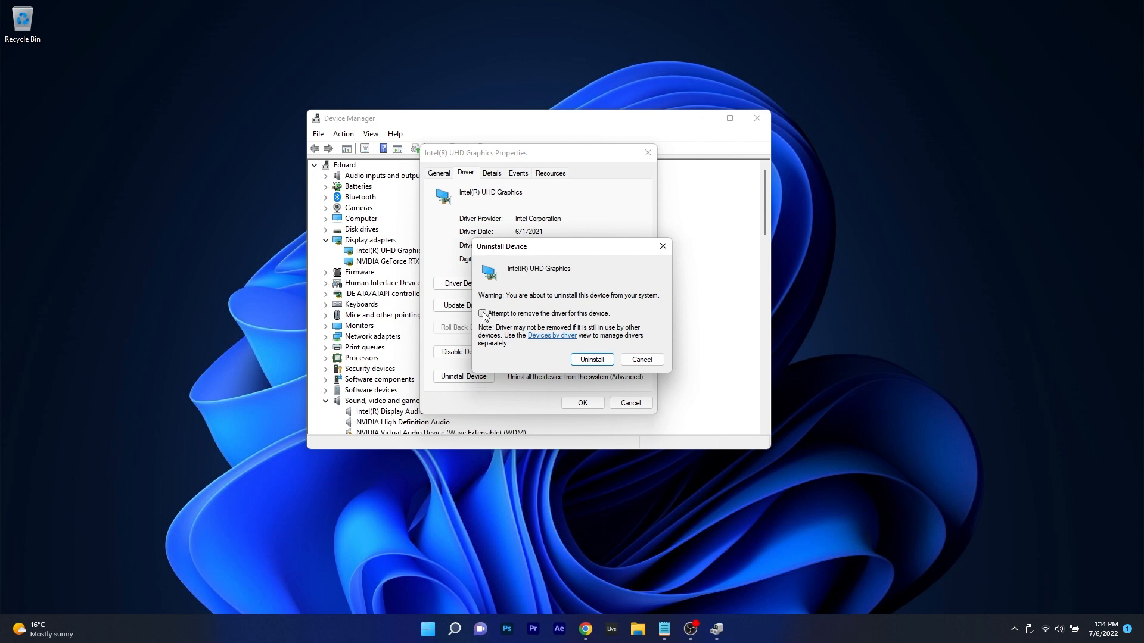
click(481, 314)
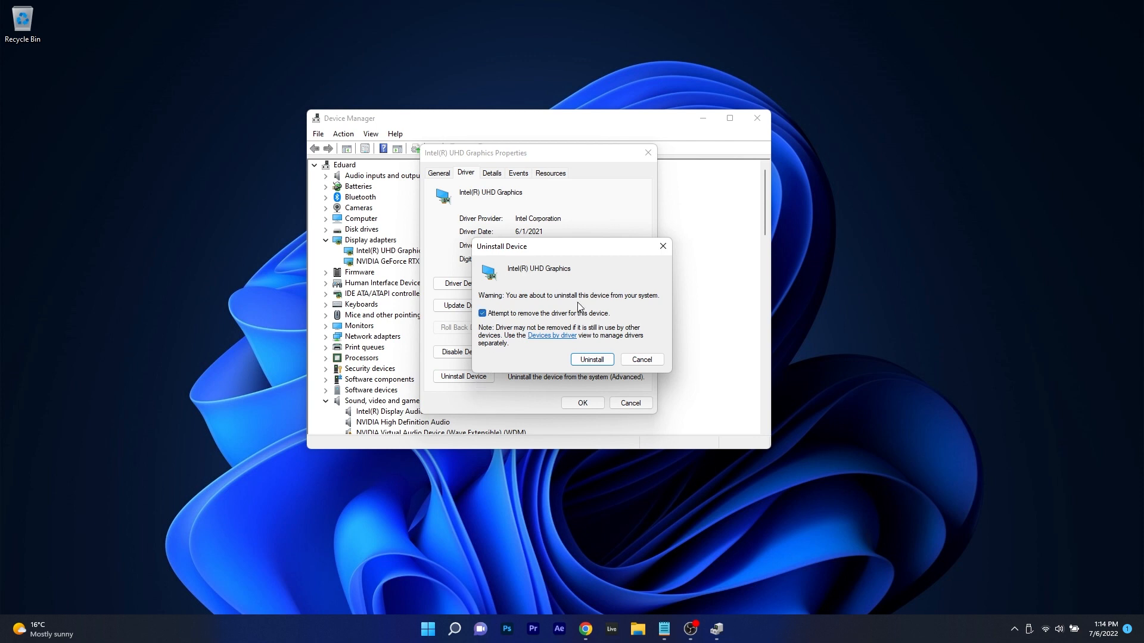
mouse_move(590, 360)
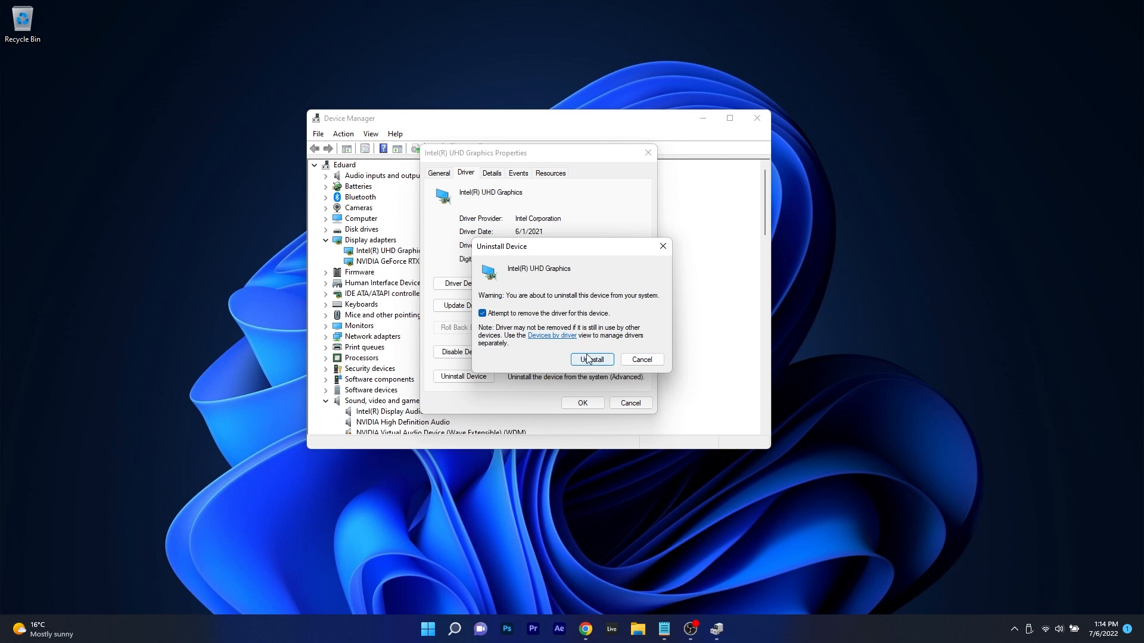
mouse_move(632, 283)
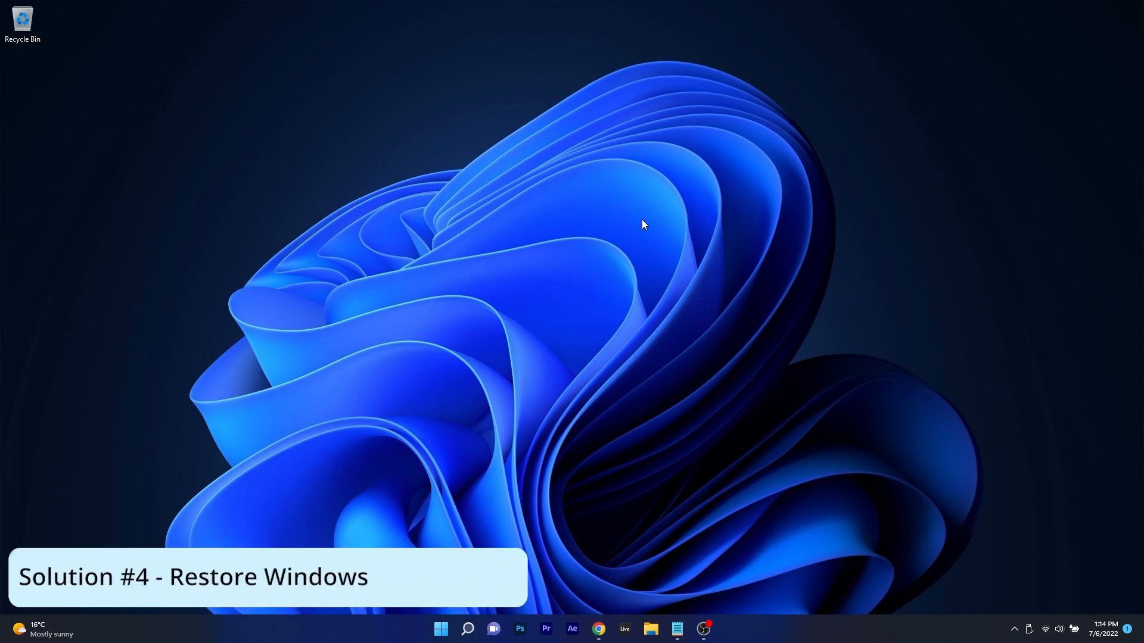
mouse_move(557, 355)
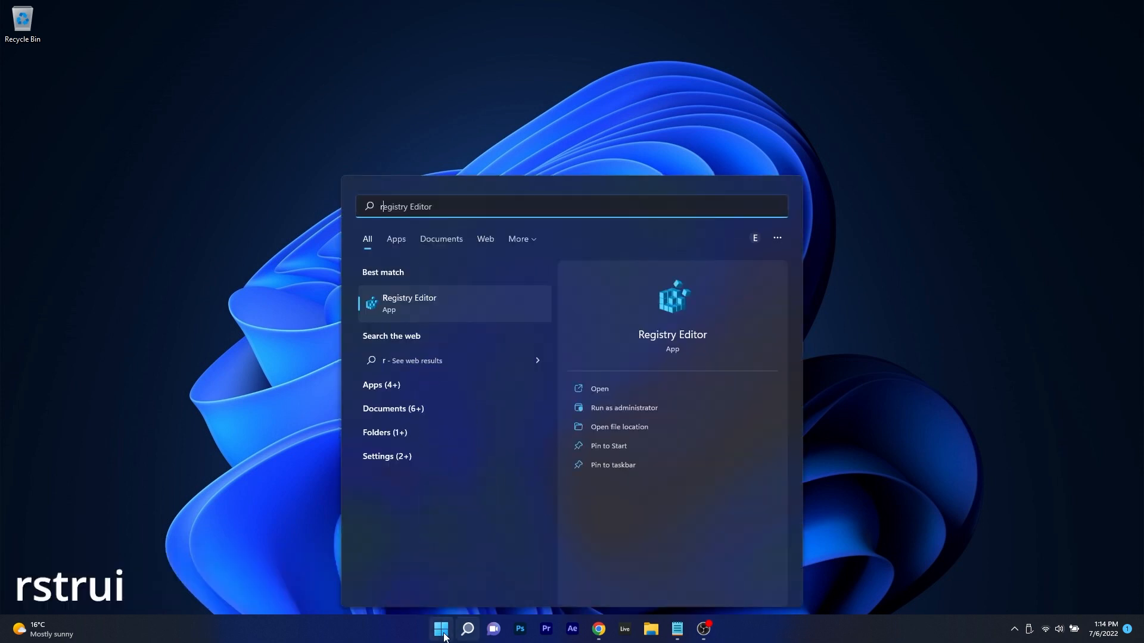
Step: Run rstrui and advance System Restore to the Installed DirectX restore point confirmation
text(rstrui)
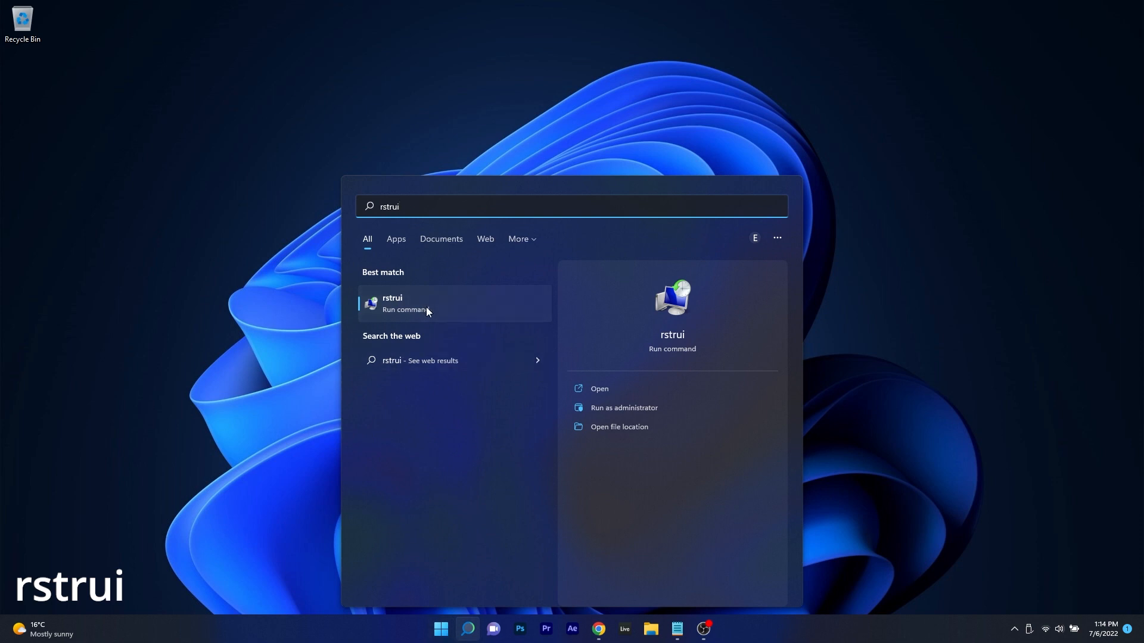
click(392, 303)
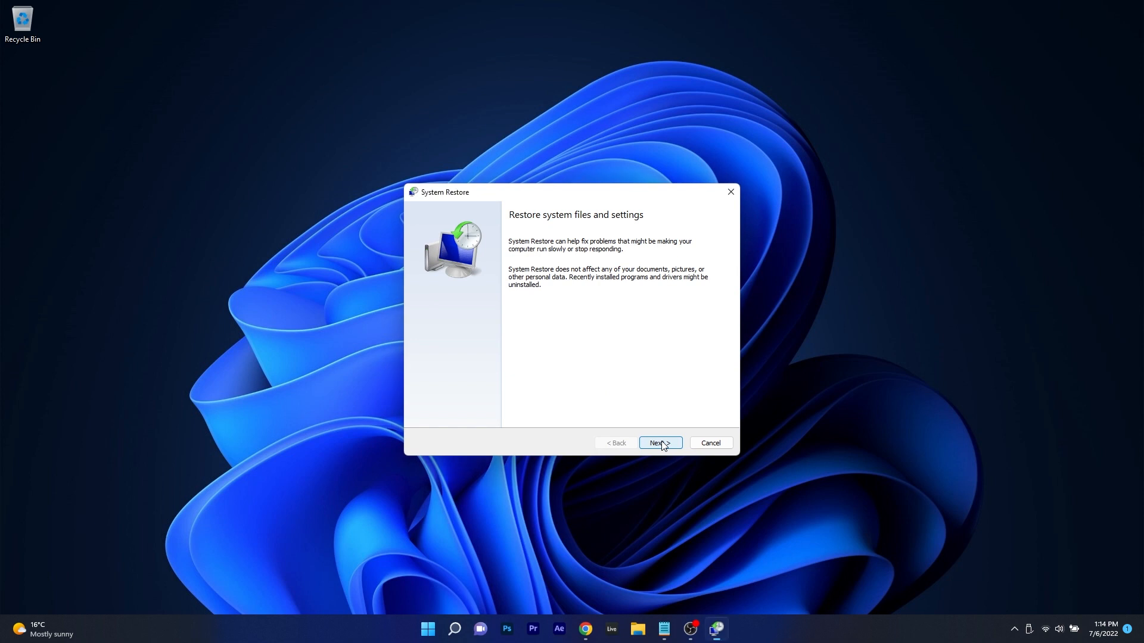
click(655, 443)
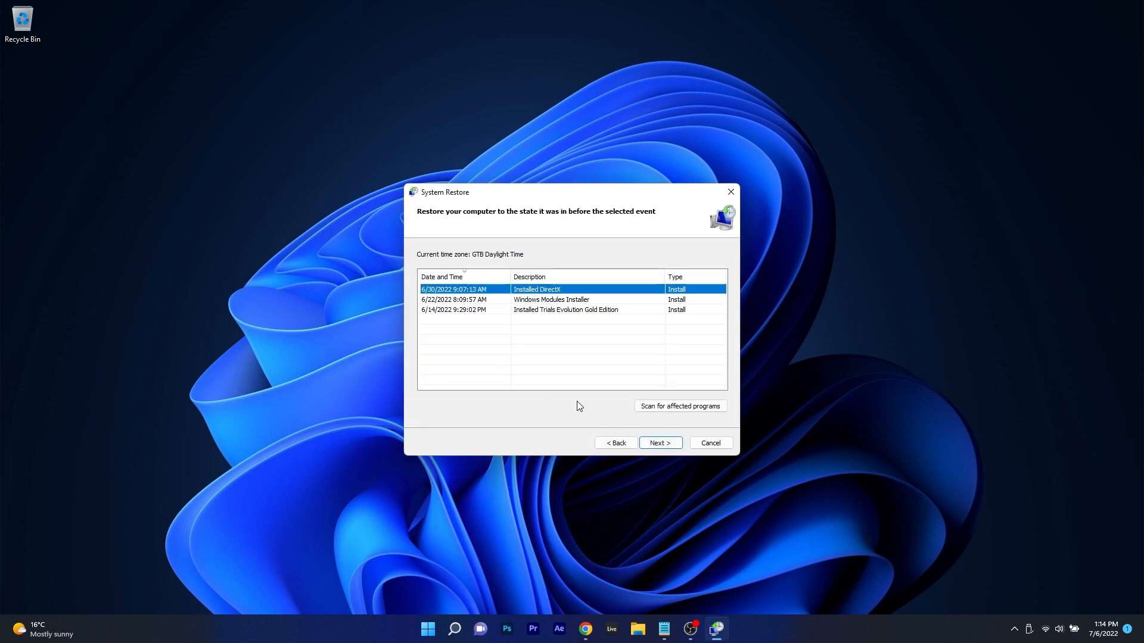
click(659, 443)
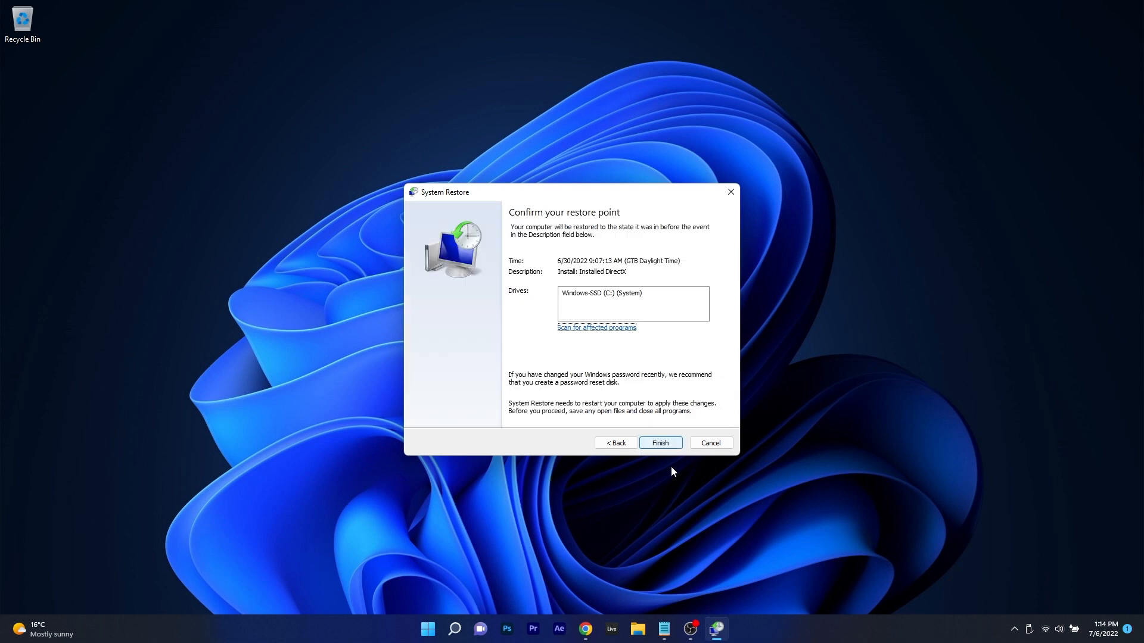
mouse_move(659, 443)
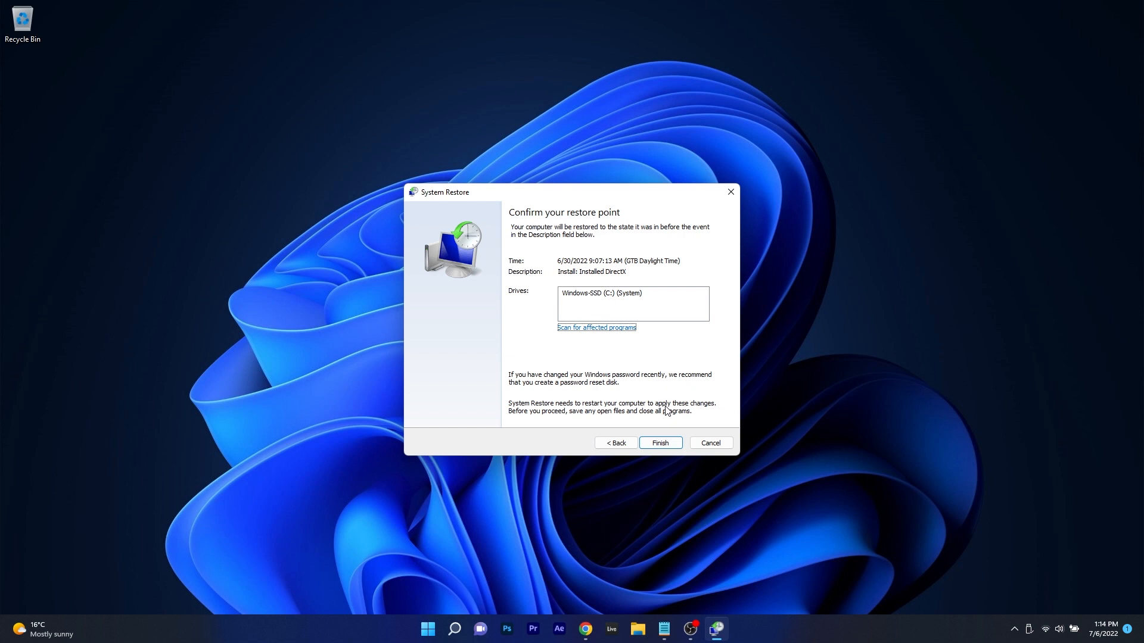
mouse_move(732, 217)
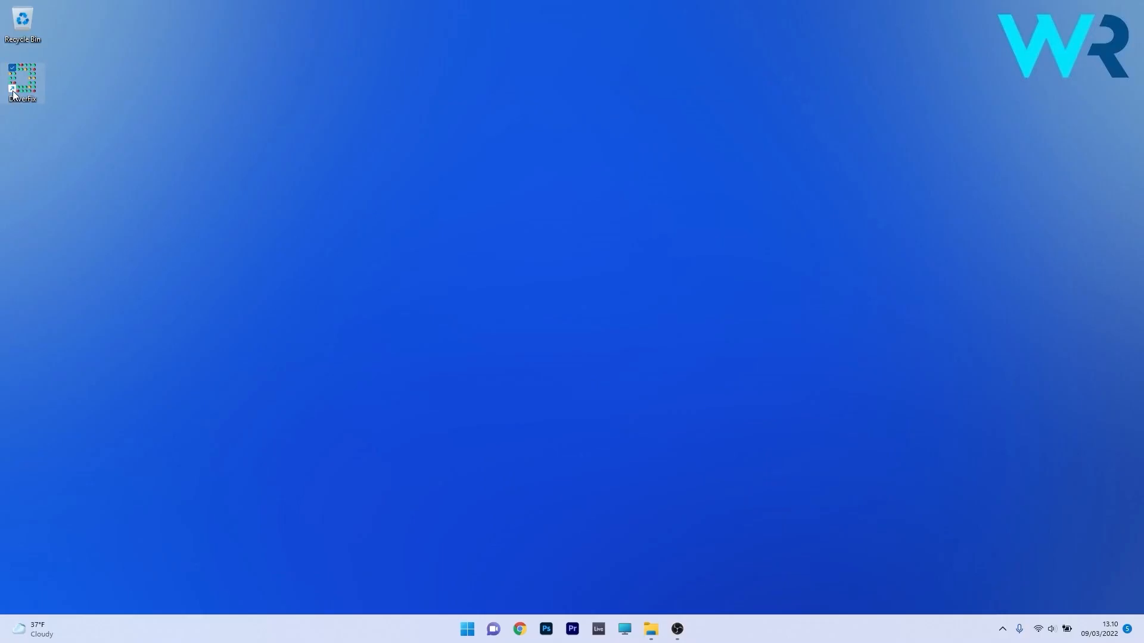
Step: Launch DriverFix, let it find 29 outdated drivers and choose to update them all
double_click(23, 80)
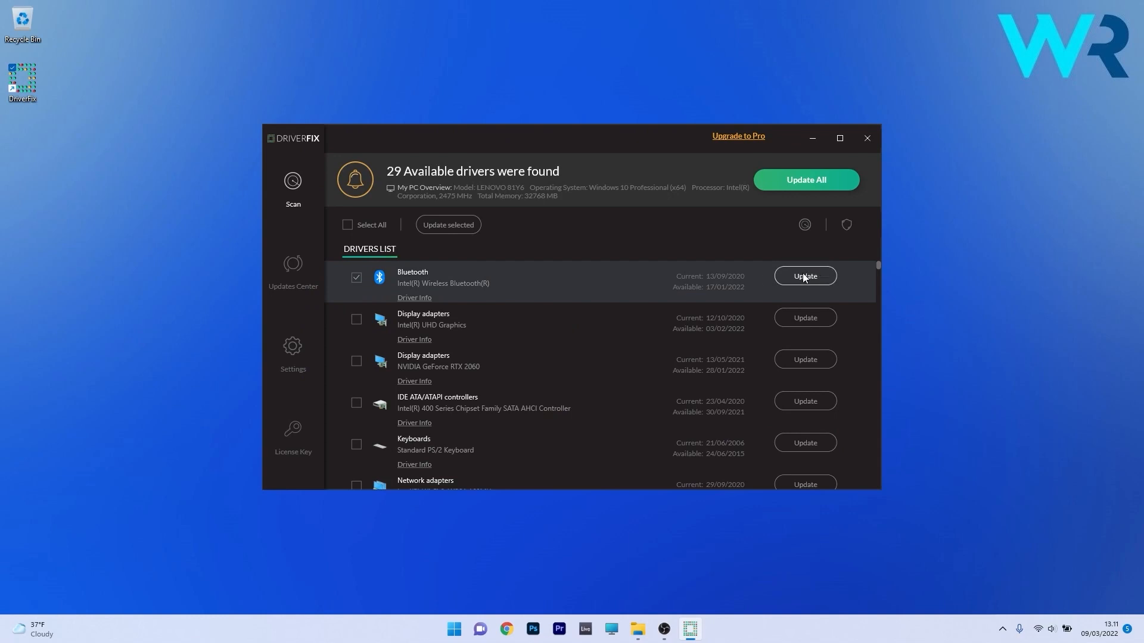
click(805, 275)
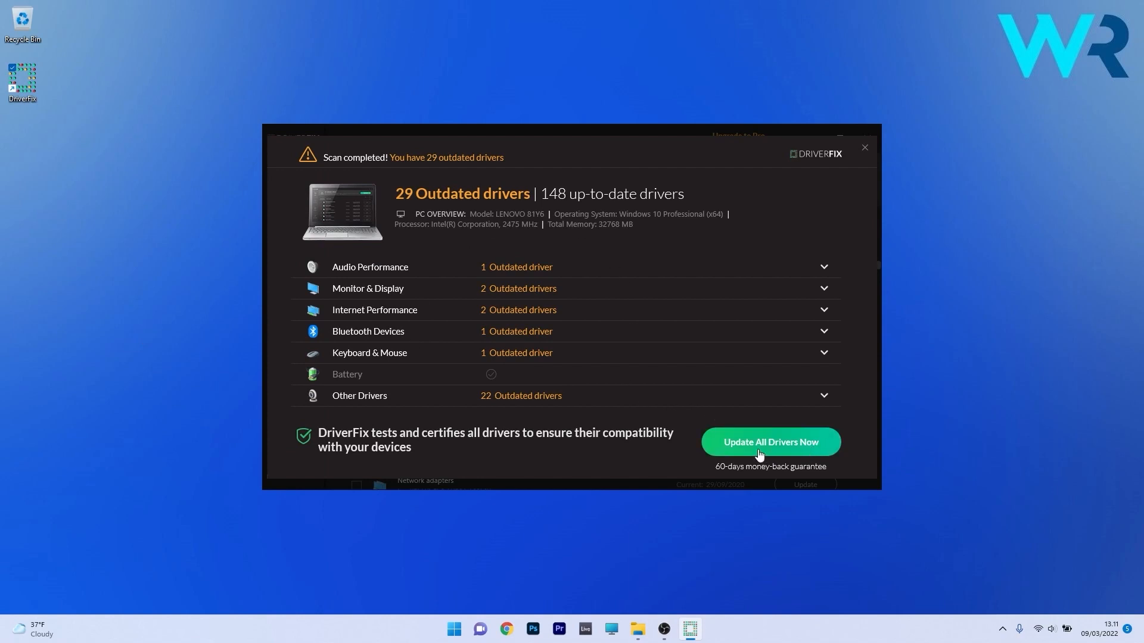
click(769, 442)
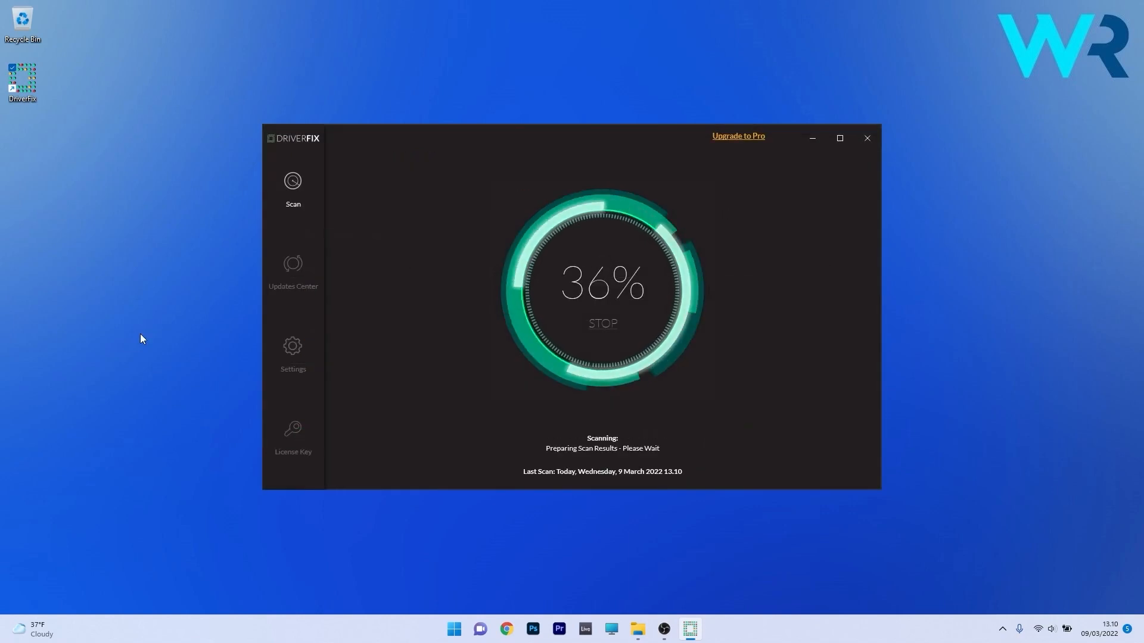